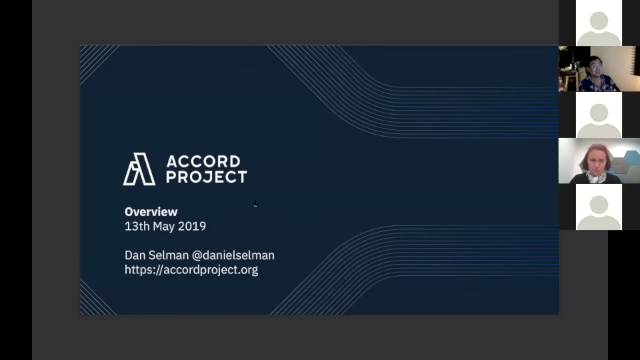
Advance the shared deck from the title slide to the Mission slide.
{"action": "key", "text": "Right"}
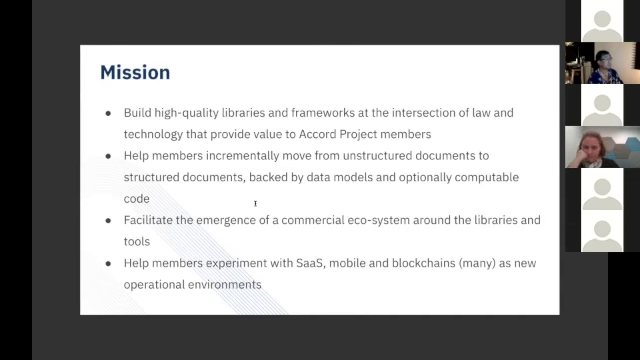
Advance from the Mission slide to the Accord Project Codebase slide.
{"action": "key", "text": "Right"}
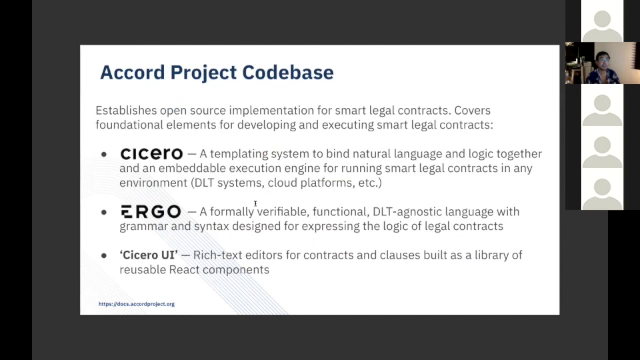
Advance past the Codebase slide to leave the deck and reach the desktop.
{"action": "key", "text": "Right"}
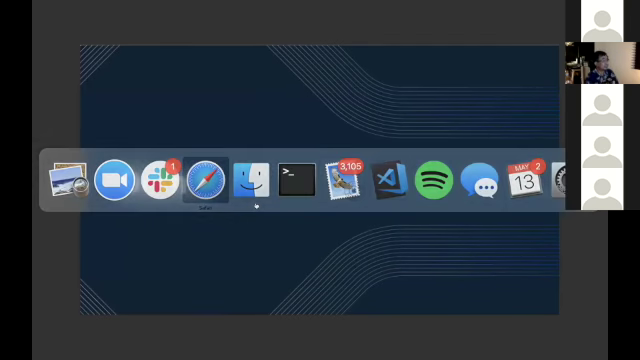
Switch to Template Studio and load the acceptance-of-delivery template from the sample library.
{"action": "left_click", "coordinate": [200, 180]}
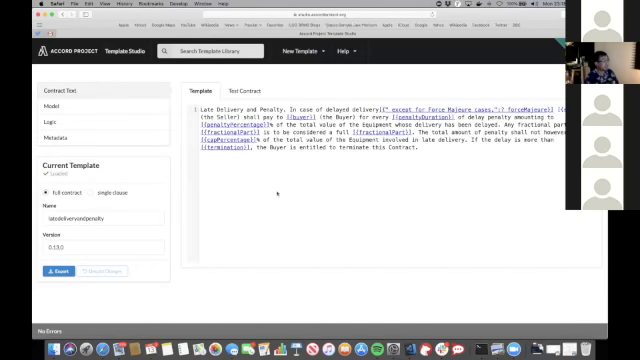
{"action": "left_click", "coordinate": [230, 50]}
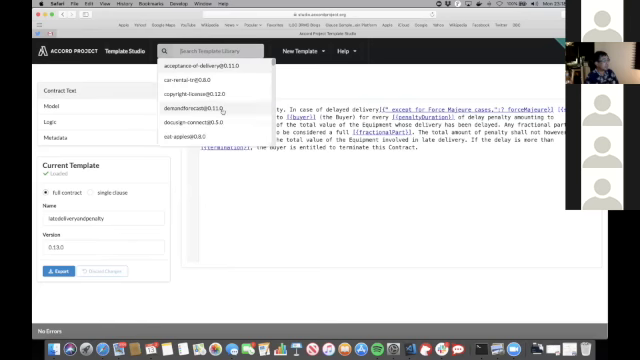
{"action": "scroll", "scroll_direction": "down", "scroll_amount": 3}
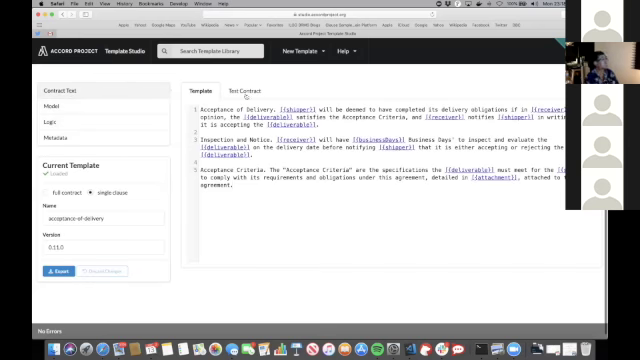
Review the test contract's extracted JSON data, then show the template's data model.
{"action": "left_click", "coordinate": [240, 60]}
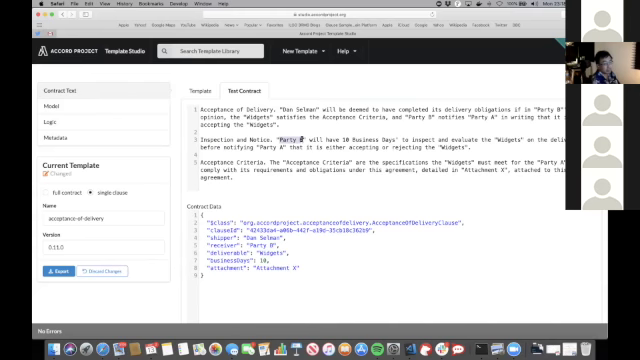
{"action": "type", "text": "BJ"}
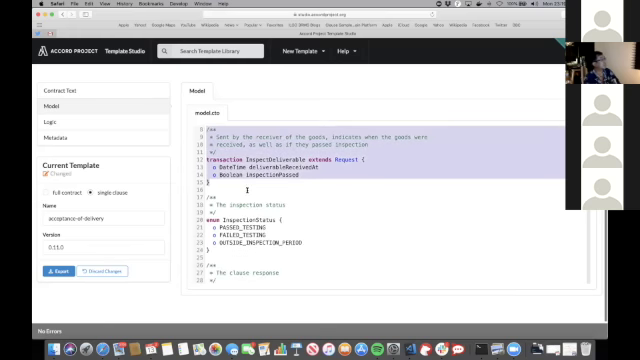
{"action": "scroll", "scroll_direction": "down", "scroll_amount": 3}
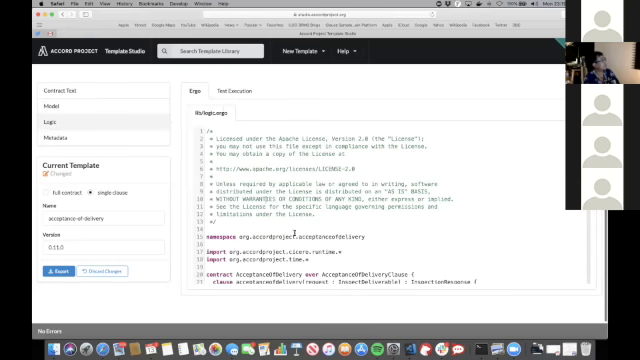
Scroll the Ergo logic, then send the sample delivery request to see its response and emitted obligations.
{"action": "scroll", "scroll_direction": "down", "scroll_amount": 3}
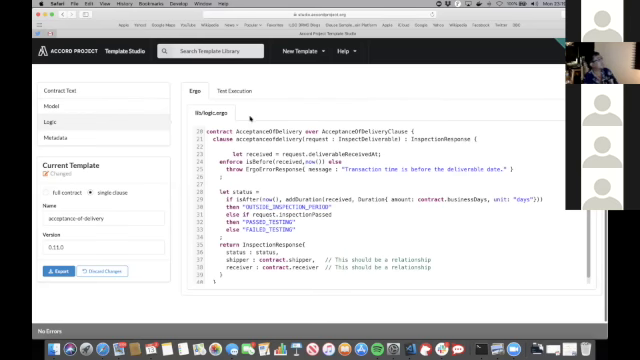
{"action": "left_click", "coordinate": [232, 88]}
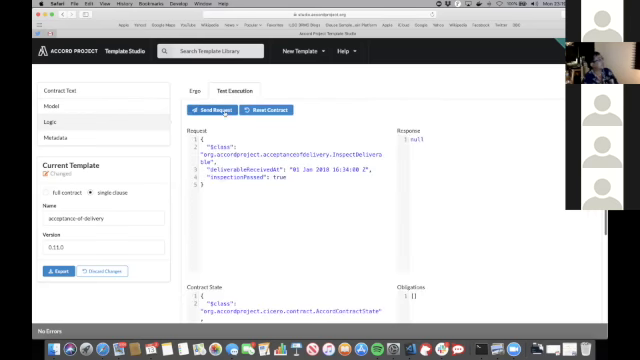
{"action": "left_click", "coordinate": [212, 108]}
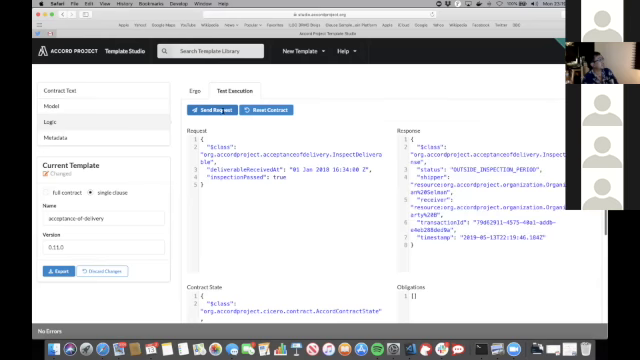
{"action": "scroll", "scroll_direction": "down", "scroll_amount": 3}
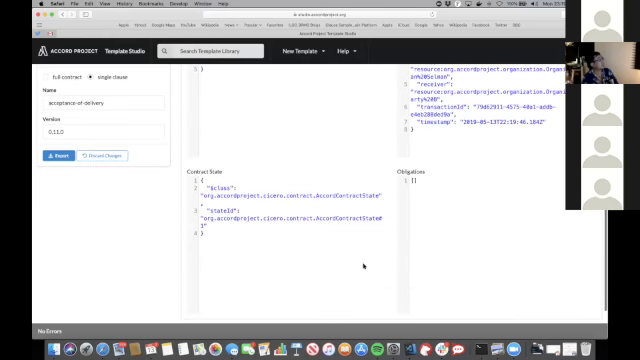